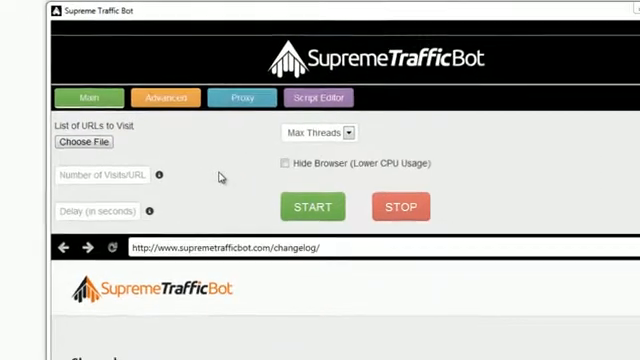
# - Load URLs.txt from the Supreme Traffic Bot folder as the list of URLs to visit
pyautogui.click(84, 140)
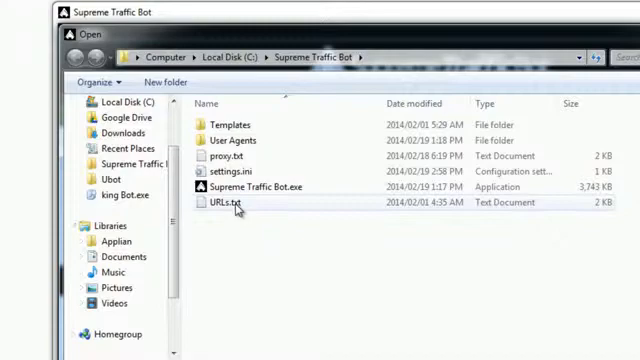
pyautogui.doubleClick(222, 202)
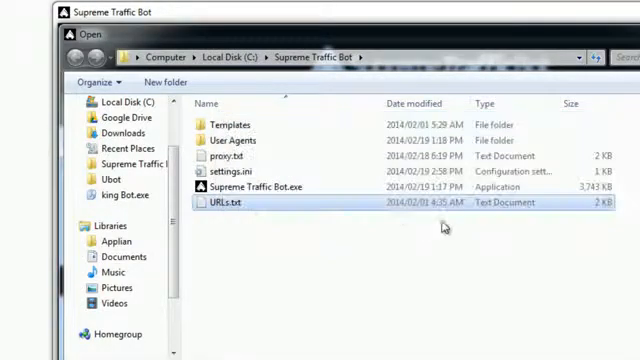
pyautogui.doubleClick(254, 188)
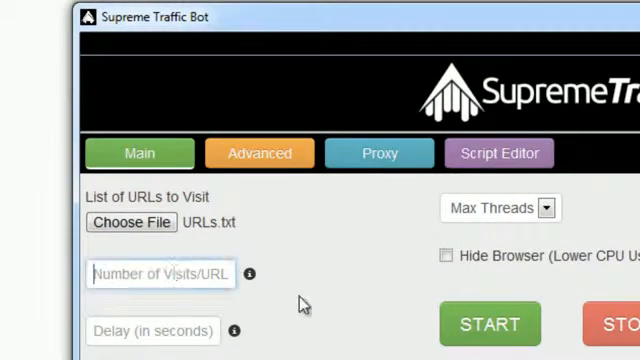
# - Set the Number of Visits/URL field to 10 and move on to the advanced settings
pyautogui.write('10')
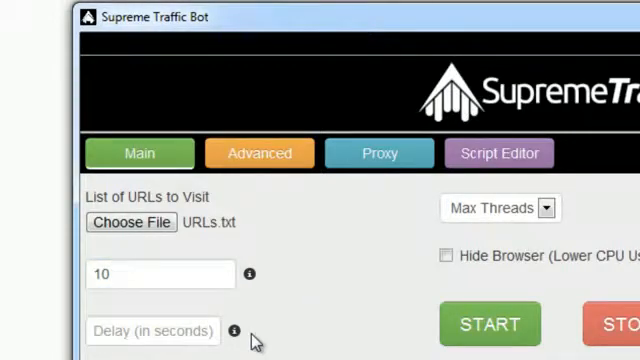
pyautogui.click(258, 152)
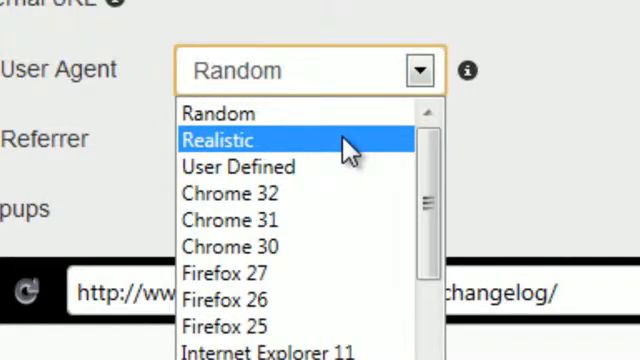
# - Enable Change User Agent with the Realistic option, glance at Proxy, and return to Main
pyautogui.click(218, 140)
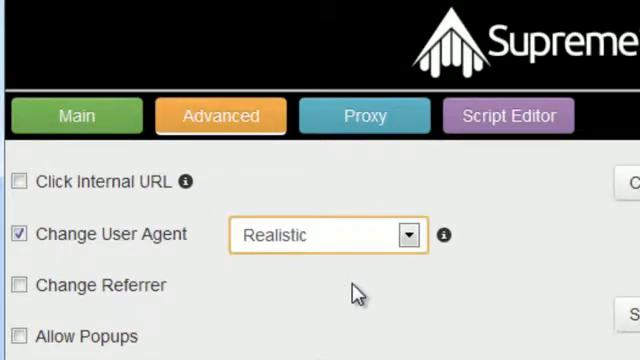
pyautogui.click(364, 114)
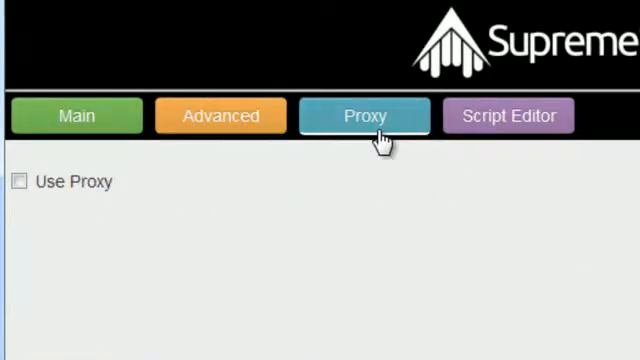
pyautogui.click(506, 114)
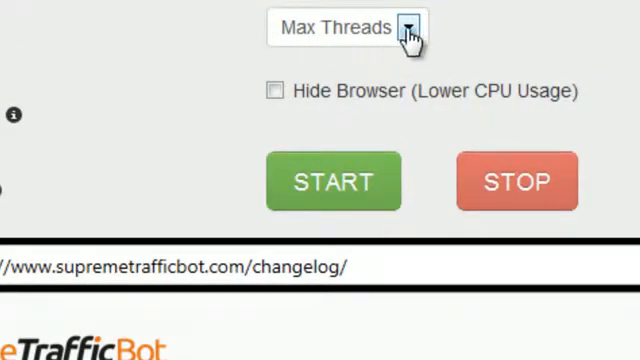
# - Set the Max Threads dropdown to 50
pyautogui.click(412, 28)
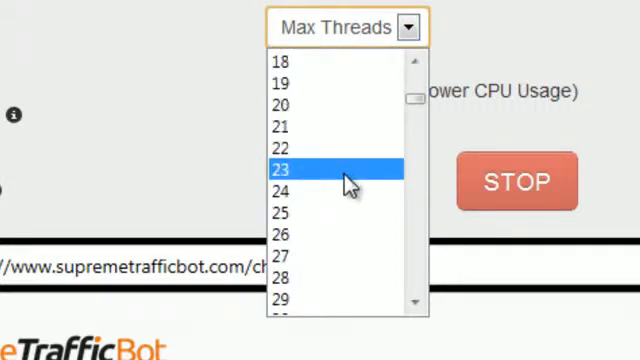
pyautogui.scroll(-3)
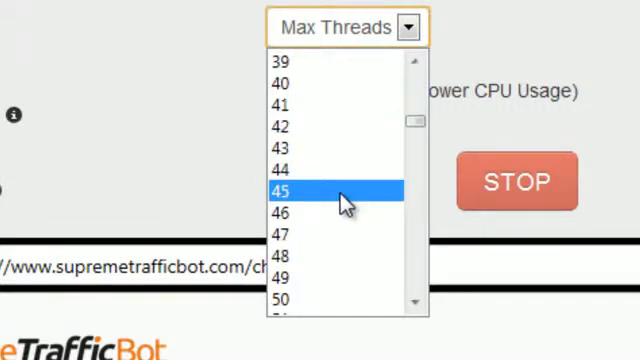
pyautogui.scroll(-3)
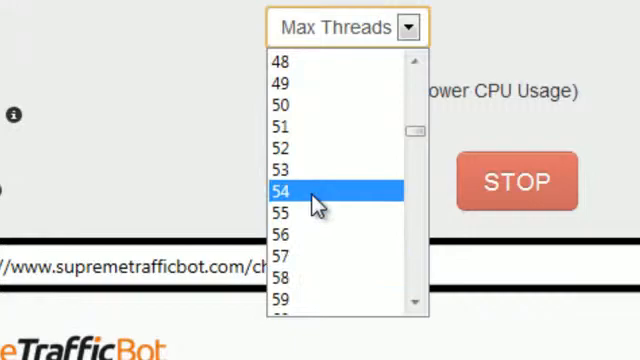
pyautogui.click(284, 104)
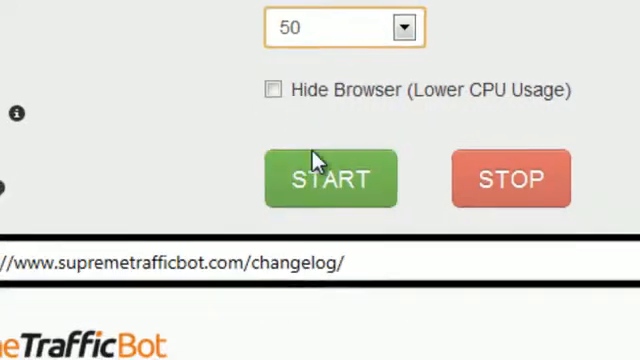